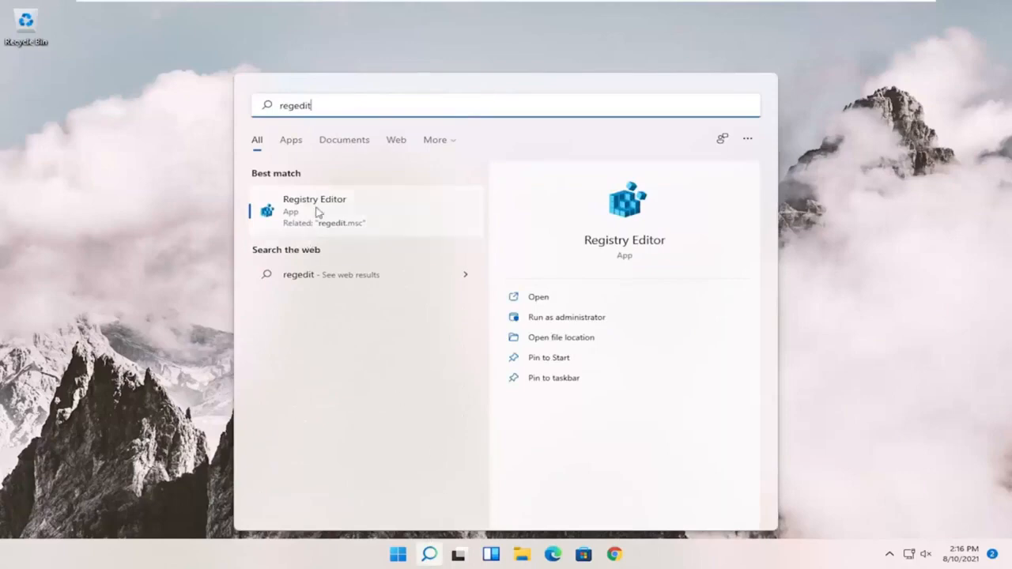
- Launch Registry Editor as administrator and approve the User Account Control prompt
right_click(315, 211)
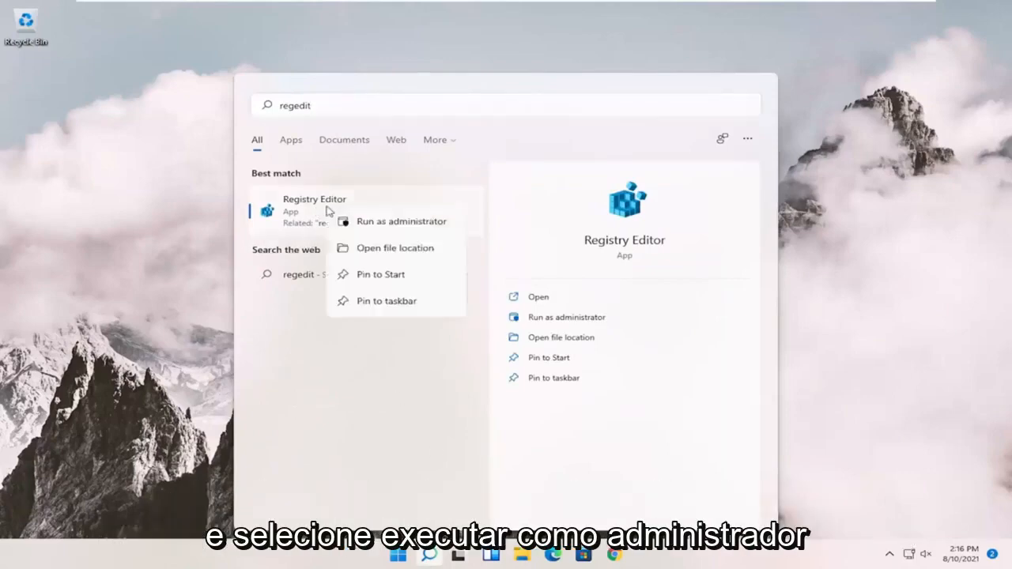
left_click(402, 221)
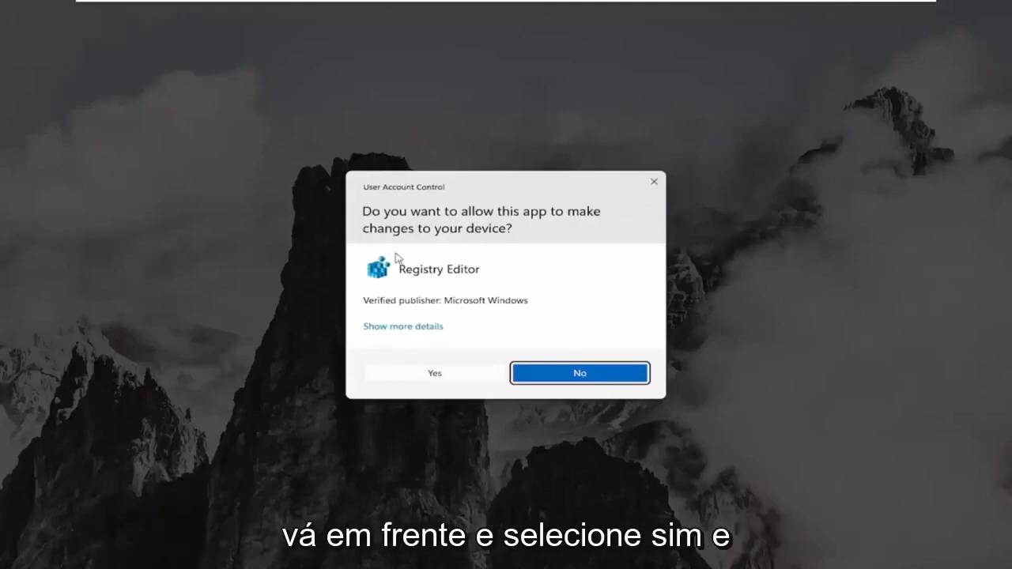
left_click(433, 373)
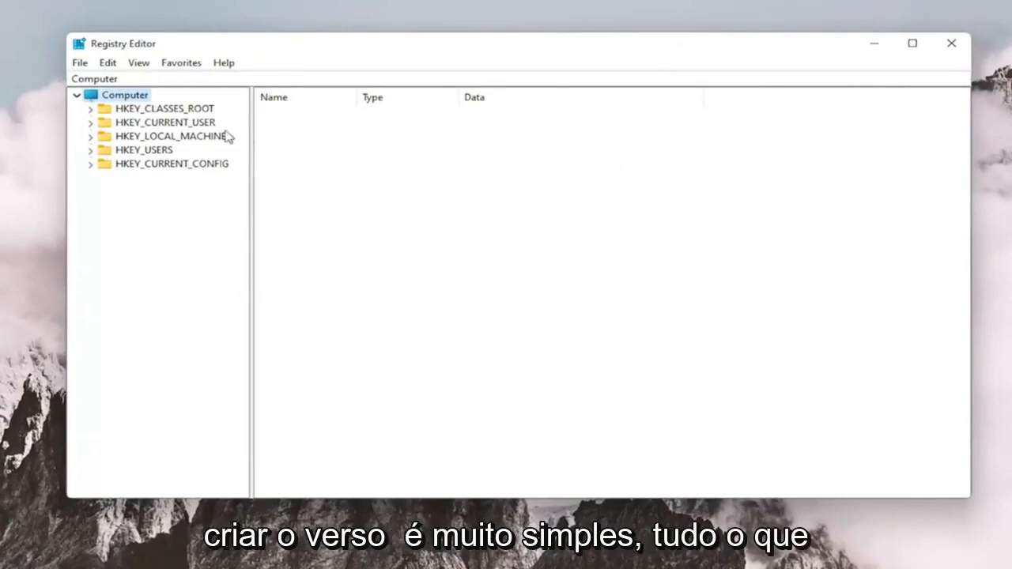
- Export a full-registry backup .reg file with Export range set to All
left_click(79, 63)
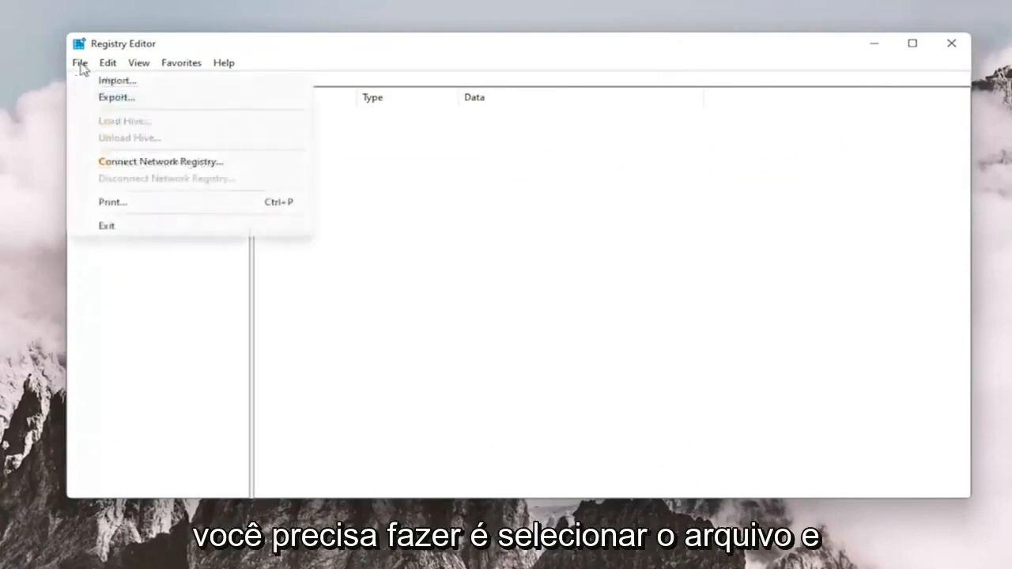
left_click(117, 96)
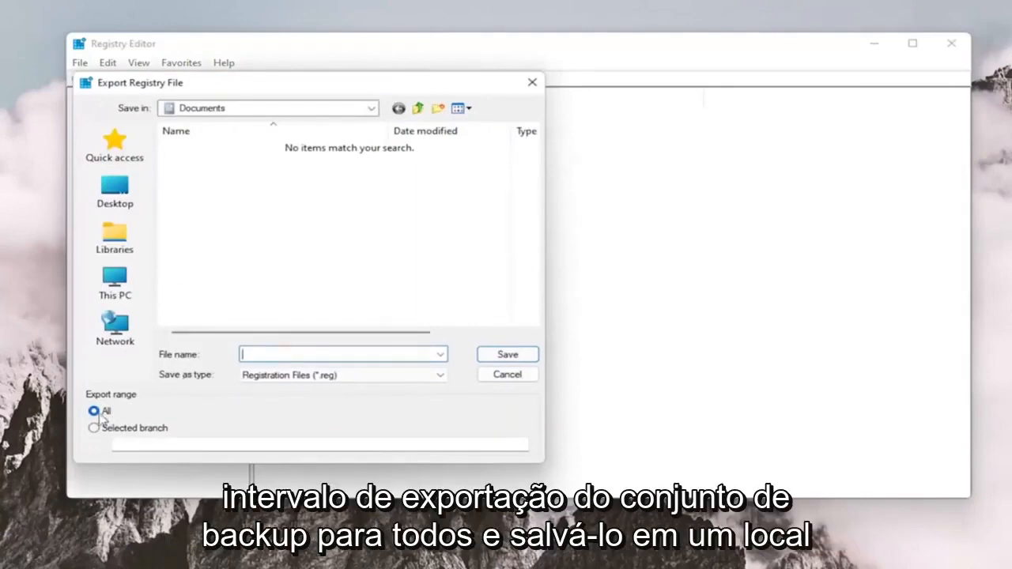
left_click(114, 282)
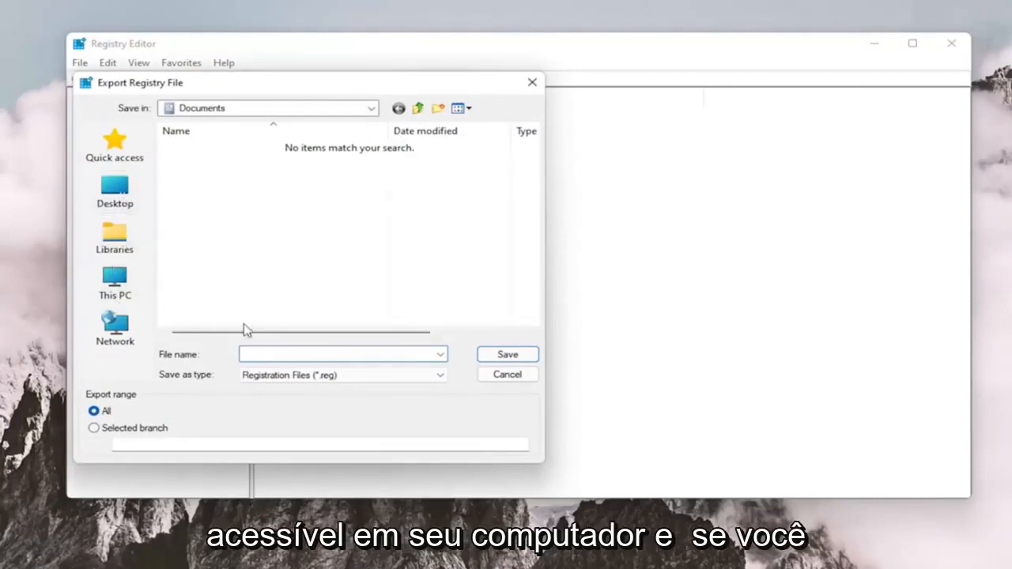
left_click(506, 373)
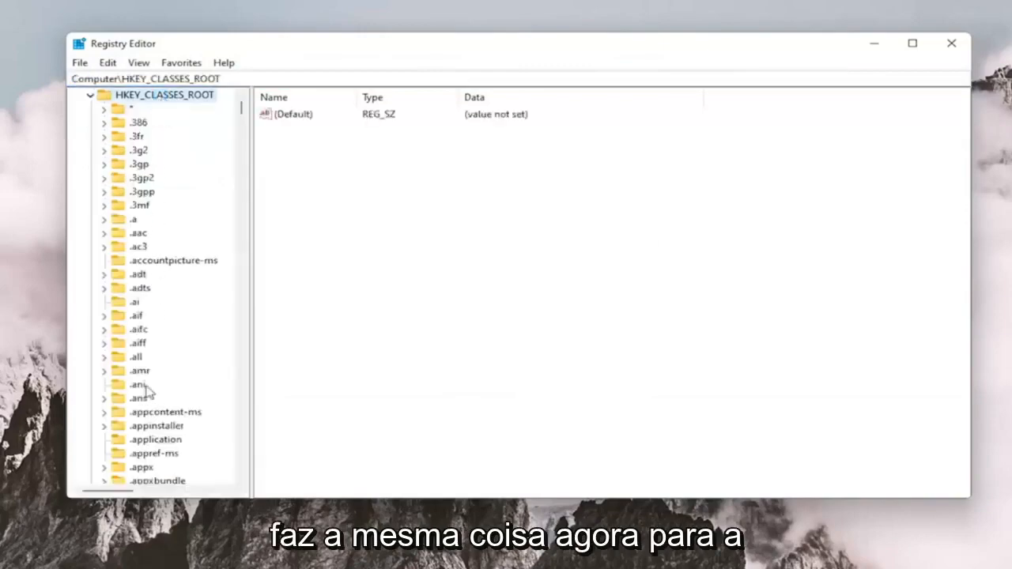
- Jump to the Msi.Package key under HKEY_CLASSES_ROOT by typing msi. in the tree
scroll("down", 3)
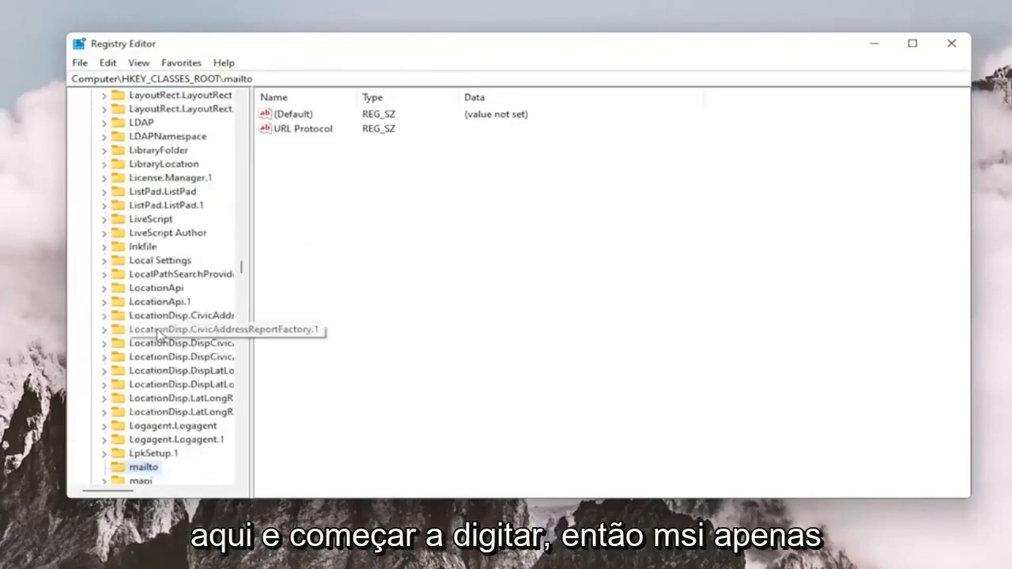
type("msi.")
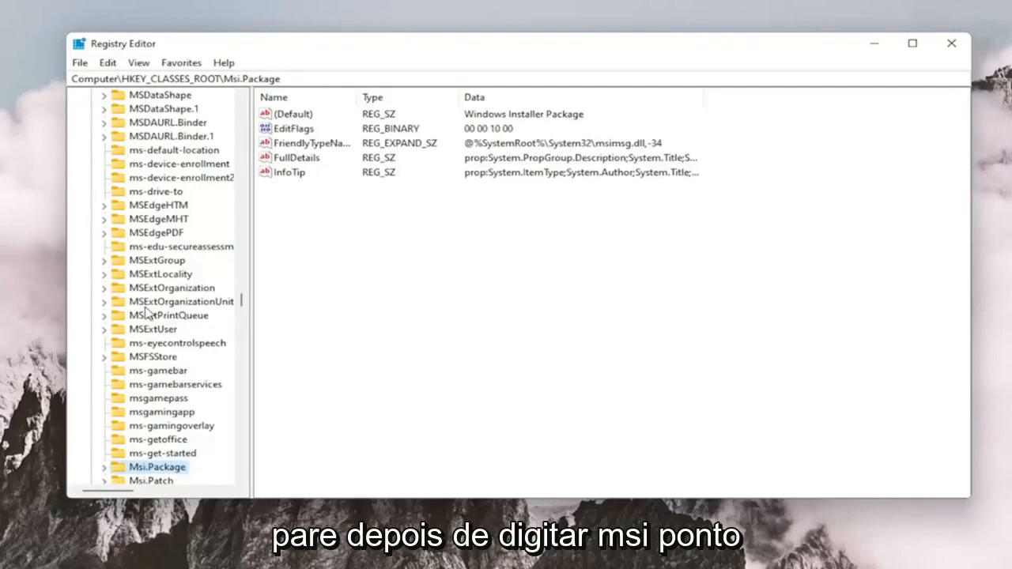
scroll("down", 3)
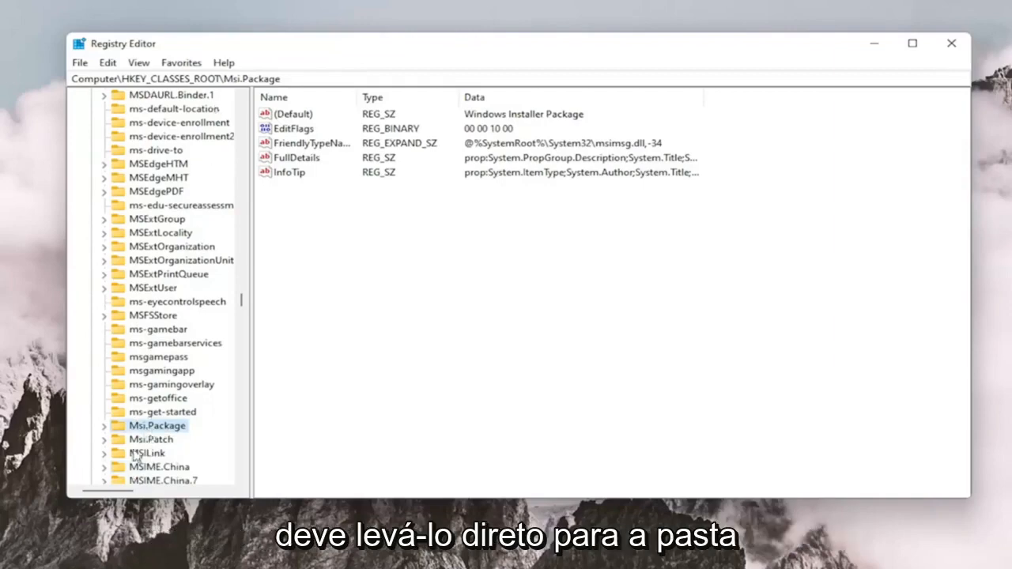
mouse_move(159, 260)
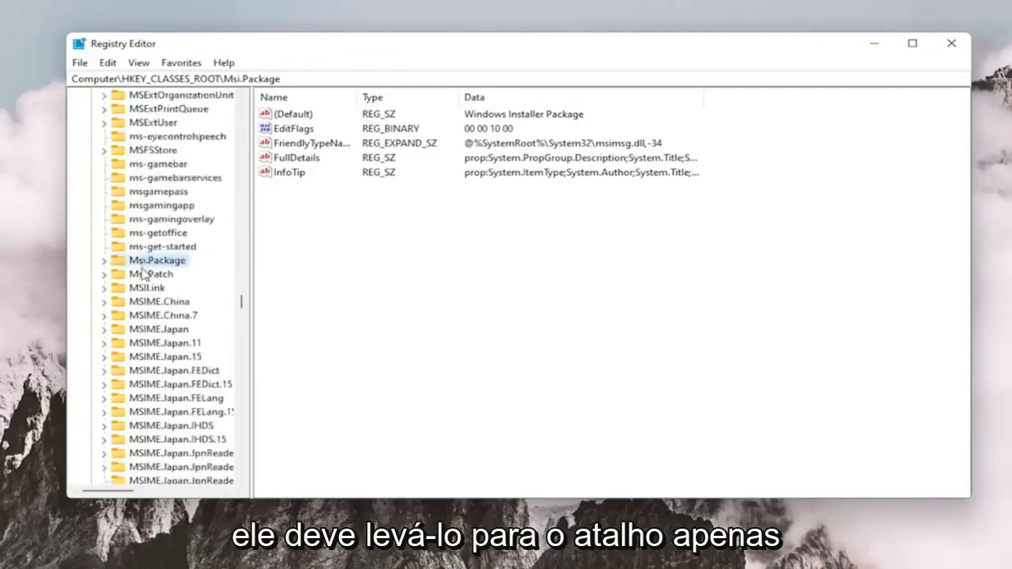
mouse_move(35, 245)
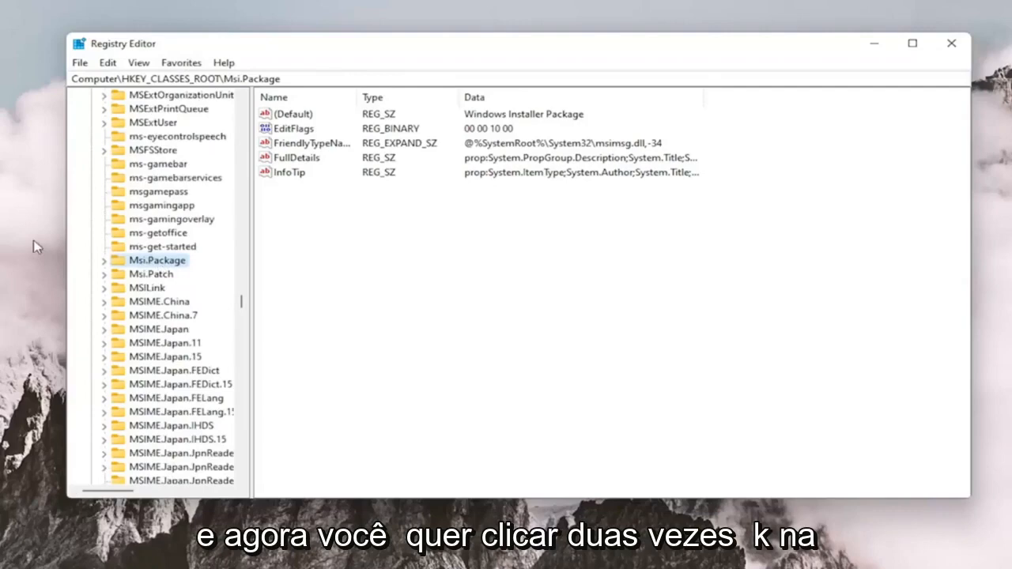
- Create a new subkey named runas under Msi.Package\shell and select its default value
double_click(158, 259)
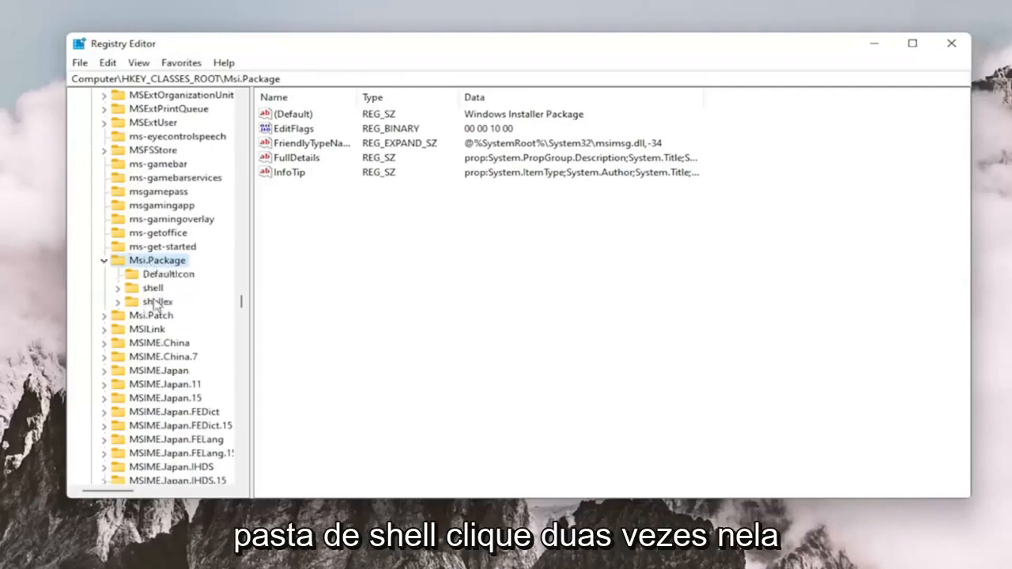
double_click(152, 300)
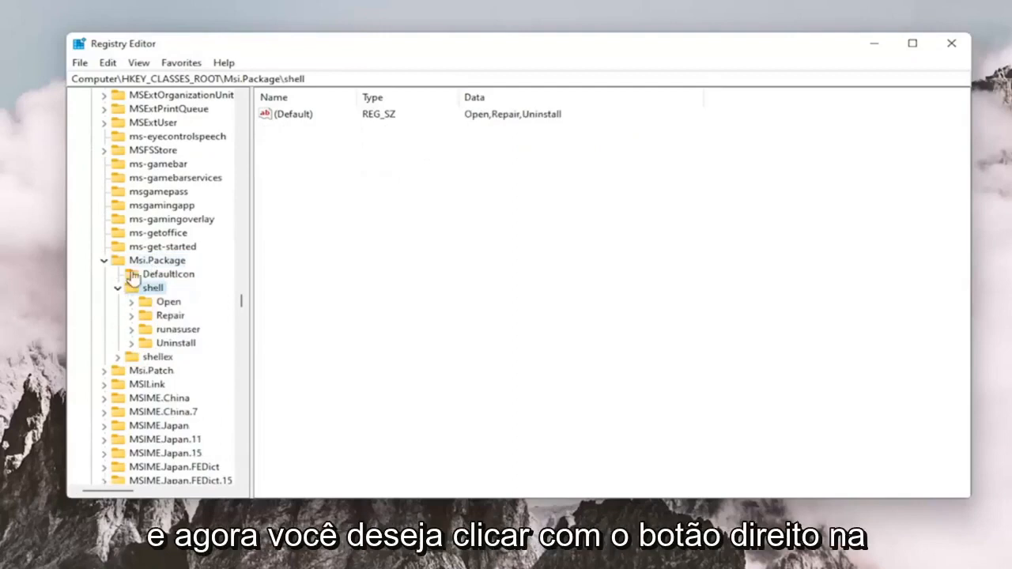
right_click(152, 288)
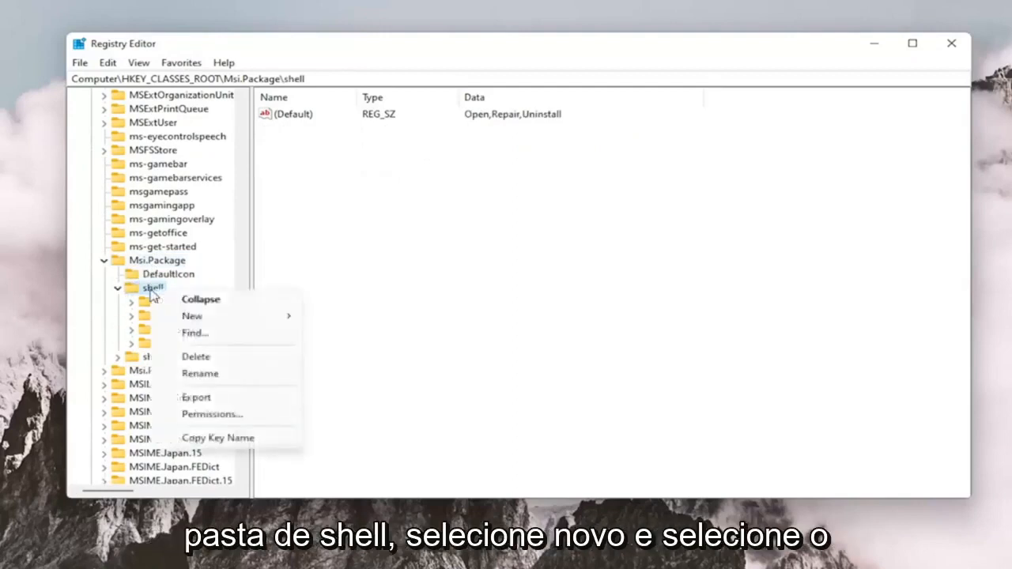
left_click(191, 316)
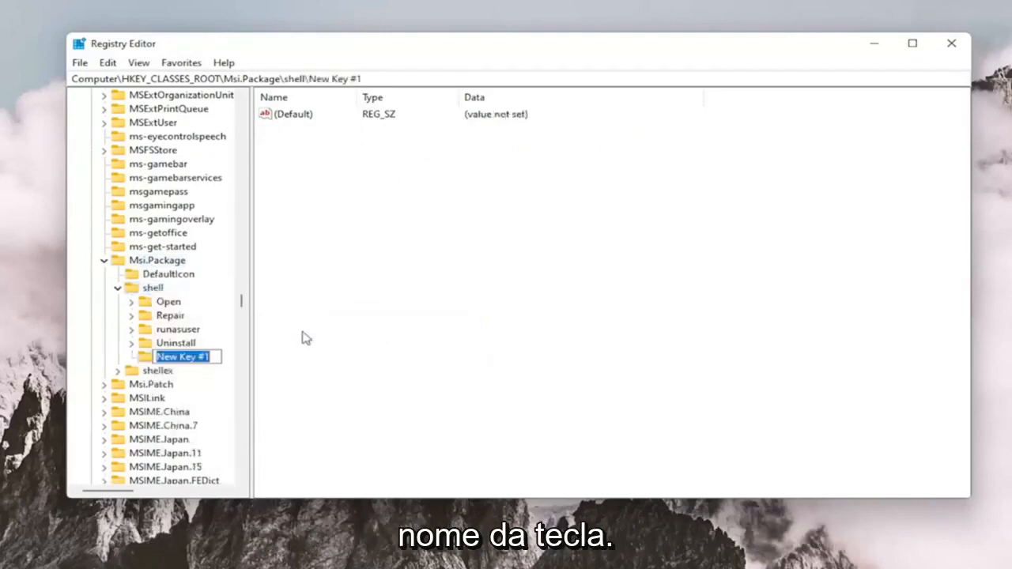
type("runas")
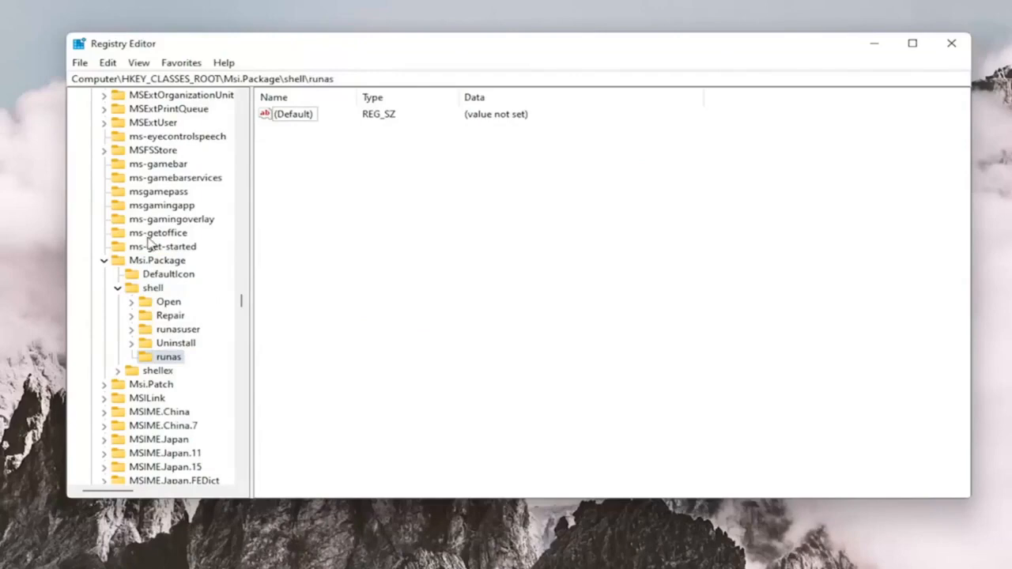
left_click(294, 114)
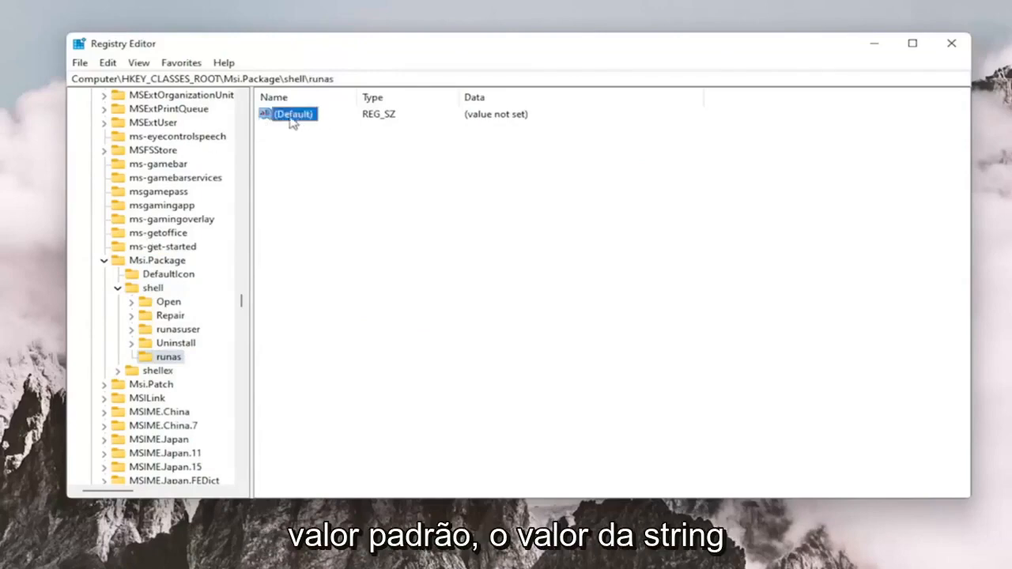
- Set the runas (Default) value data to 'install as &administrator'
double_click(294, 114)
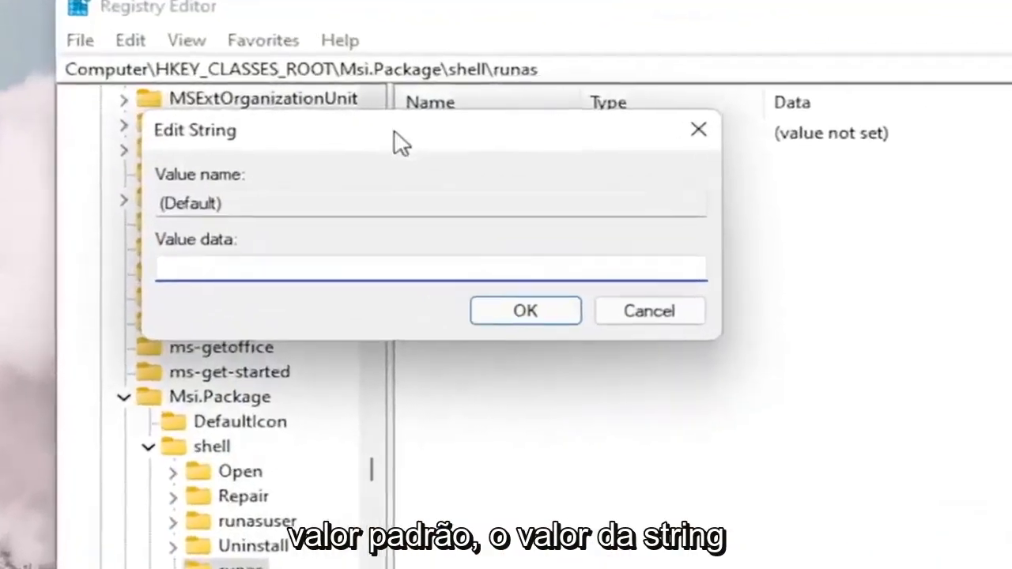
type("install as")
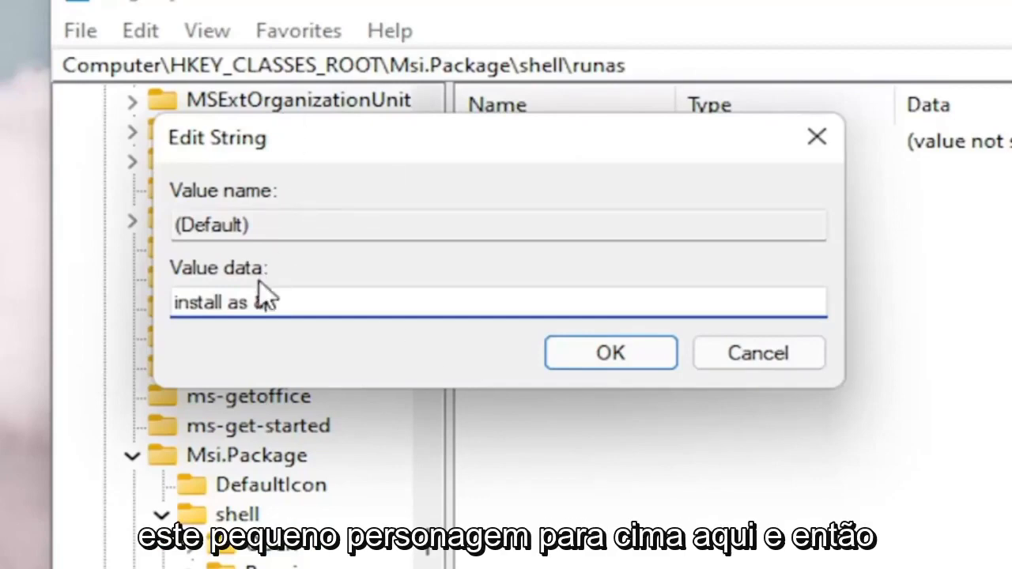
type("&administrator")
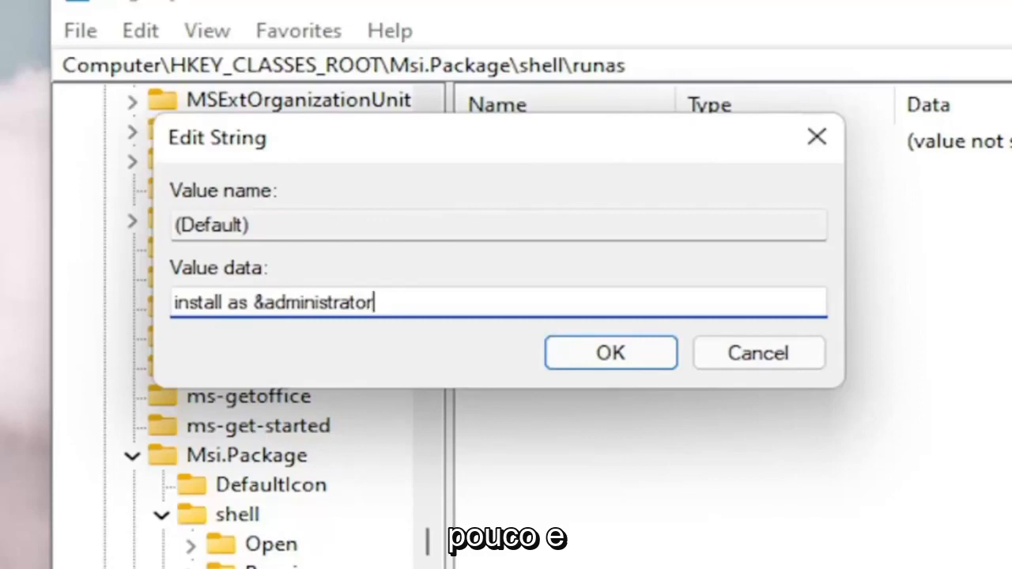
mouse_move(541, 340)
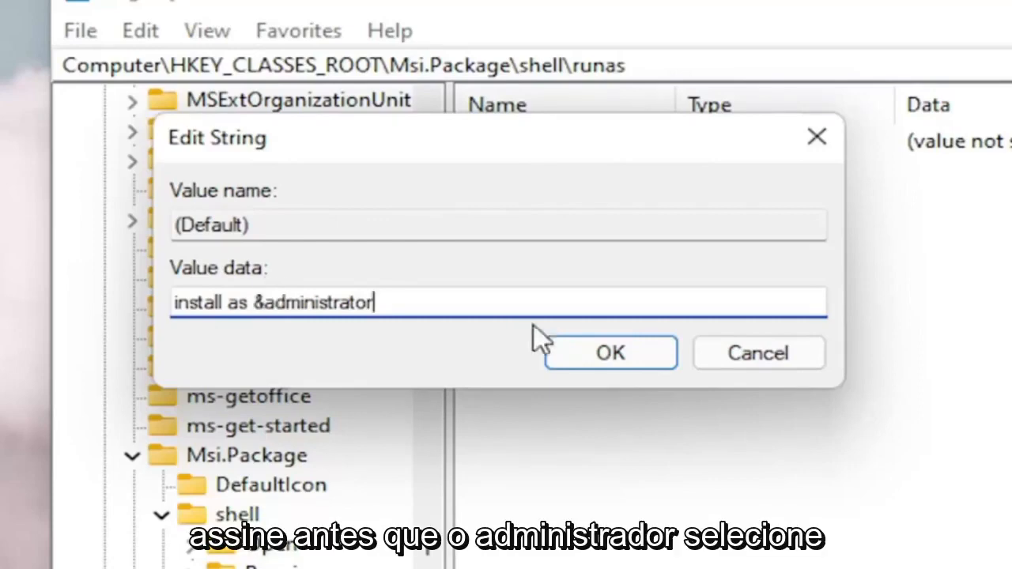
left_click(611, 352)
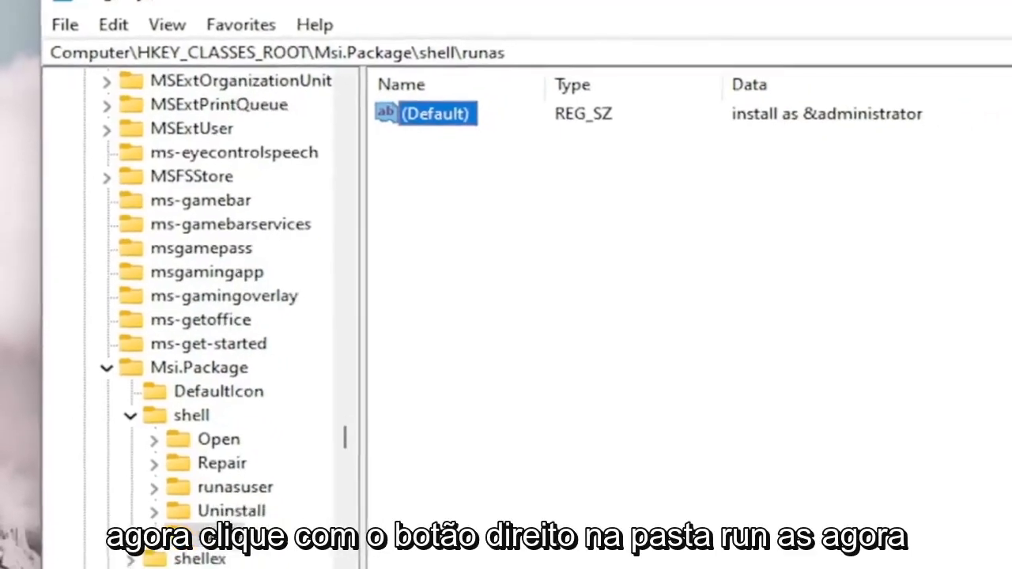
- Add a command subkey under runas with default value msiexec /i "%1"
left_click(164, 423)
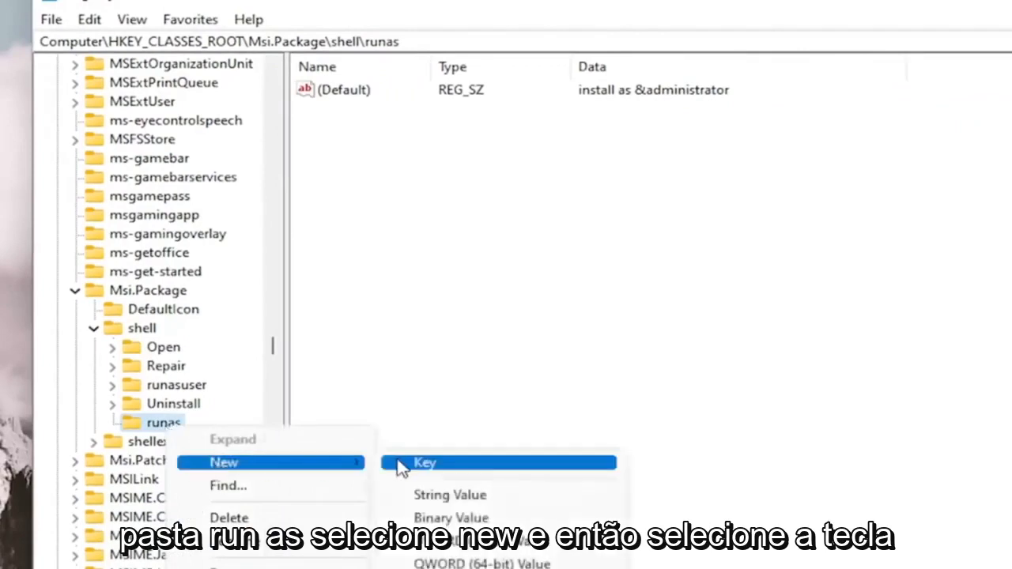
left_click(426, 461)
type("command")
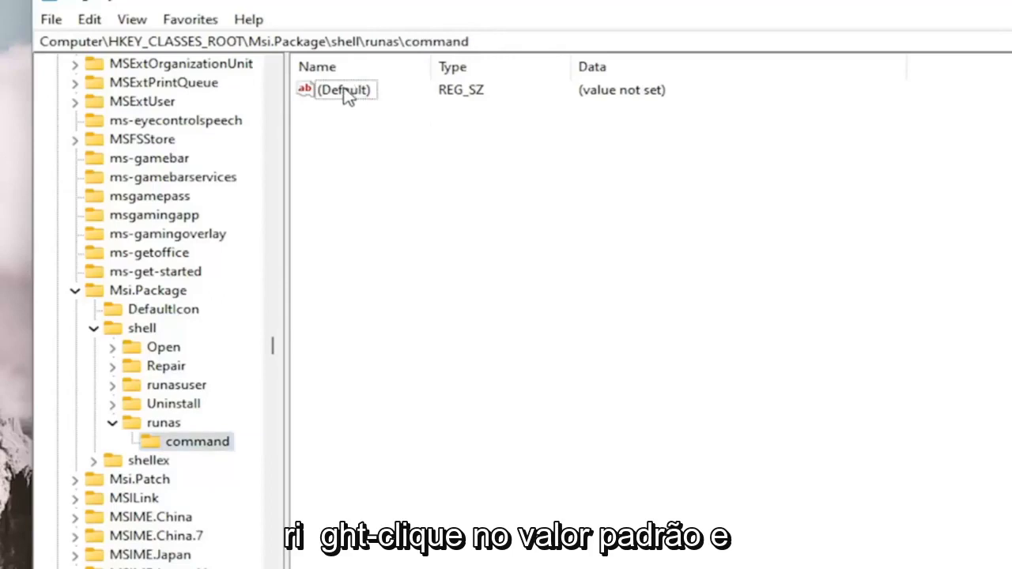
double_click(345, 89)
type("msiexec /i \"%1\"")
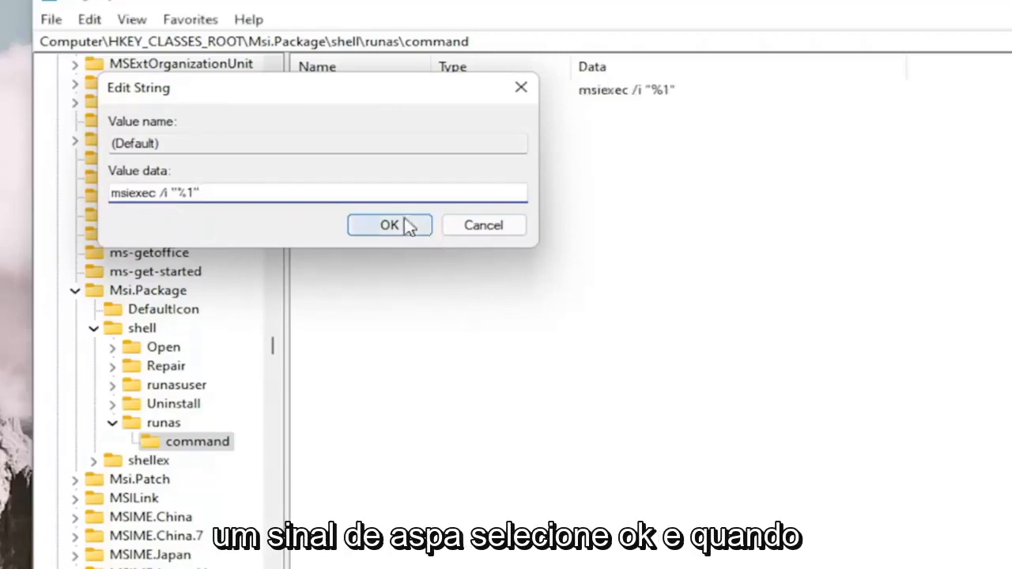
left_click(389, 224)
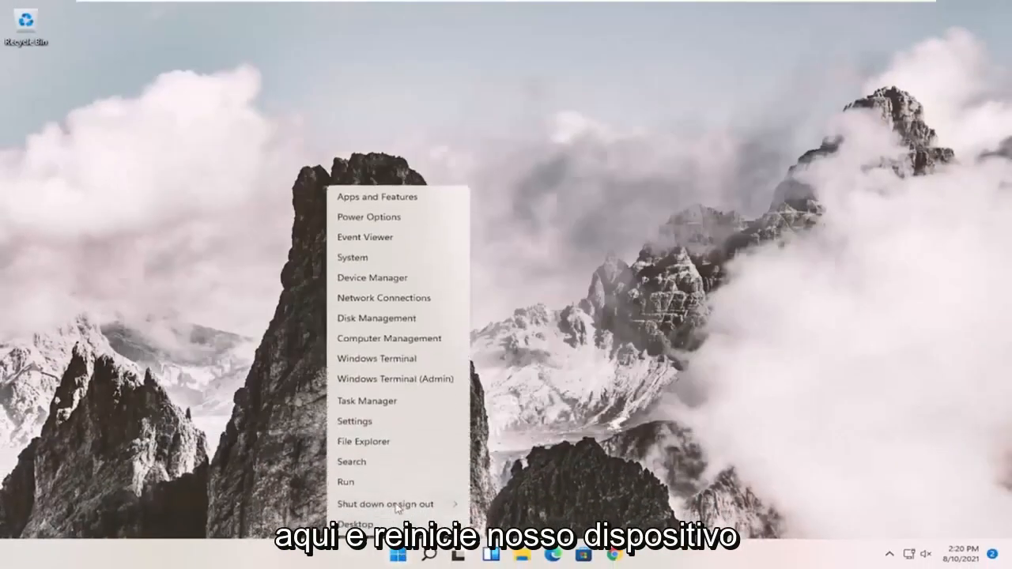
- Restart Windows from the Start menu's shut down options
left_click(387, 503)
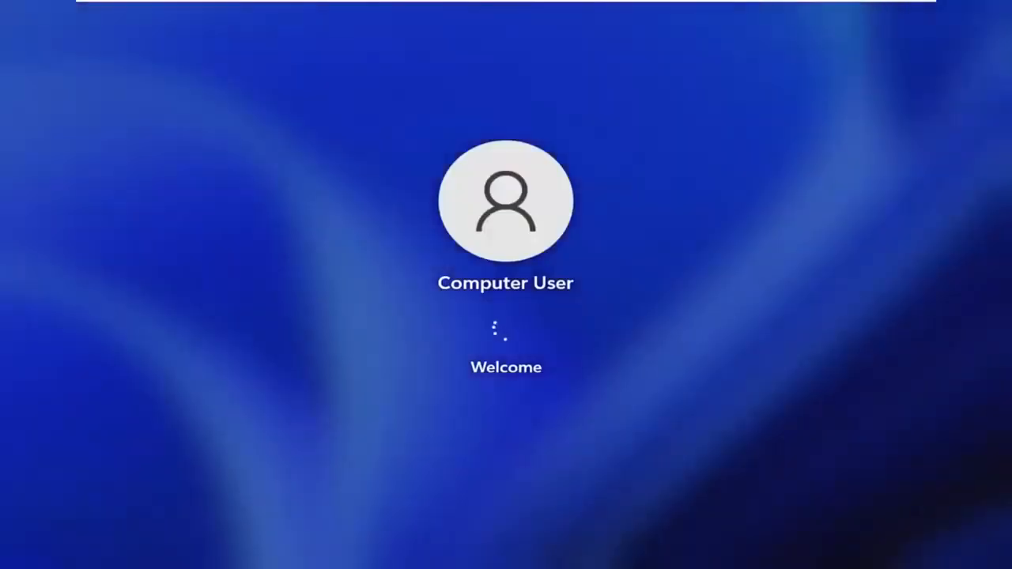